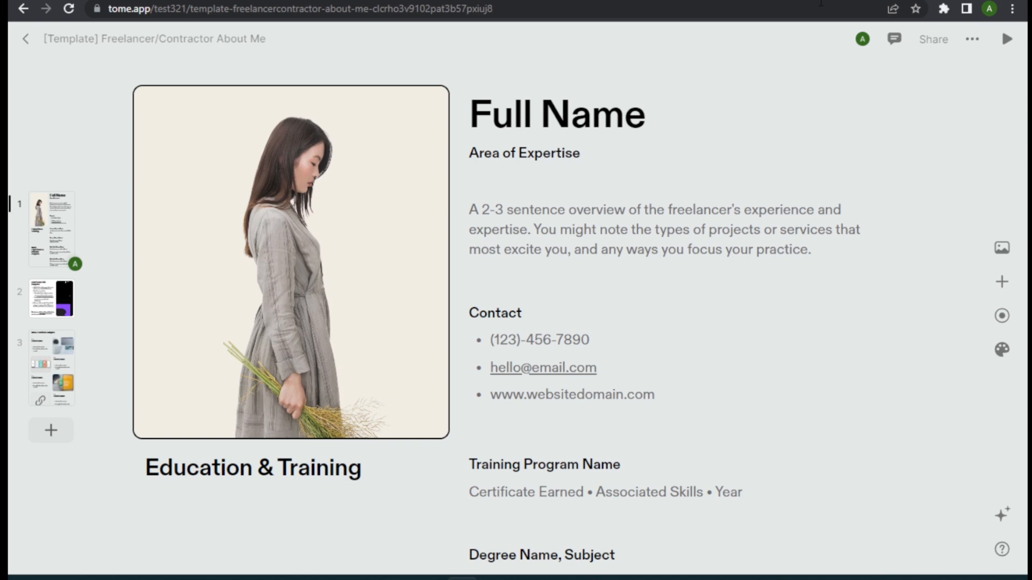
pyautogui.moveTo(277, 104)
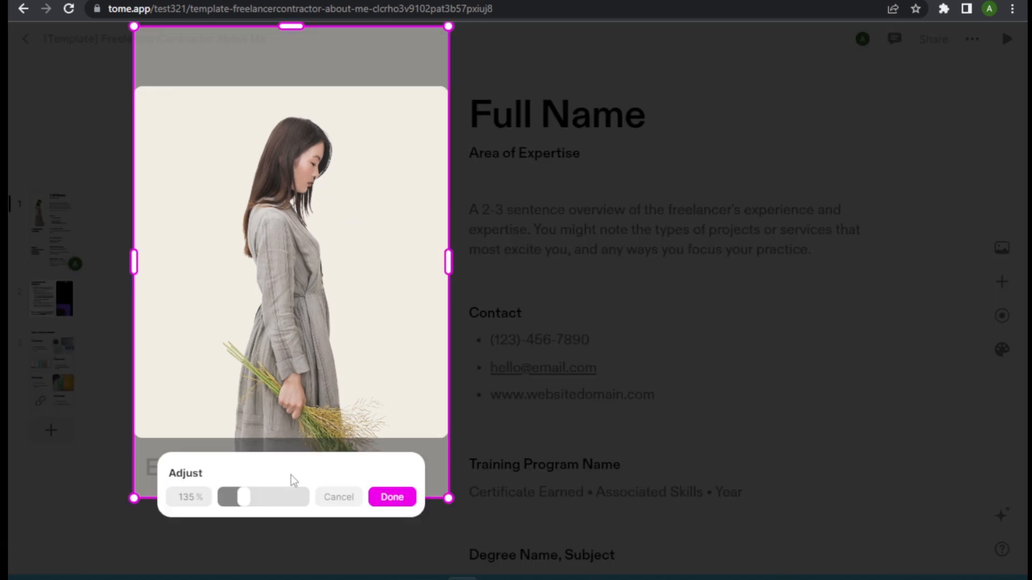
# Shrink the woman's picture, then enlarge it back to about 121% and apply the scale
pyautogui.moveTo(239, 497); pyautogui.dragTo(225, 496)
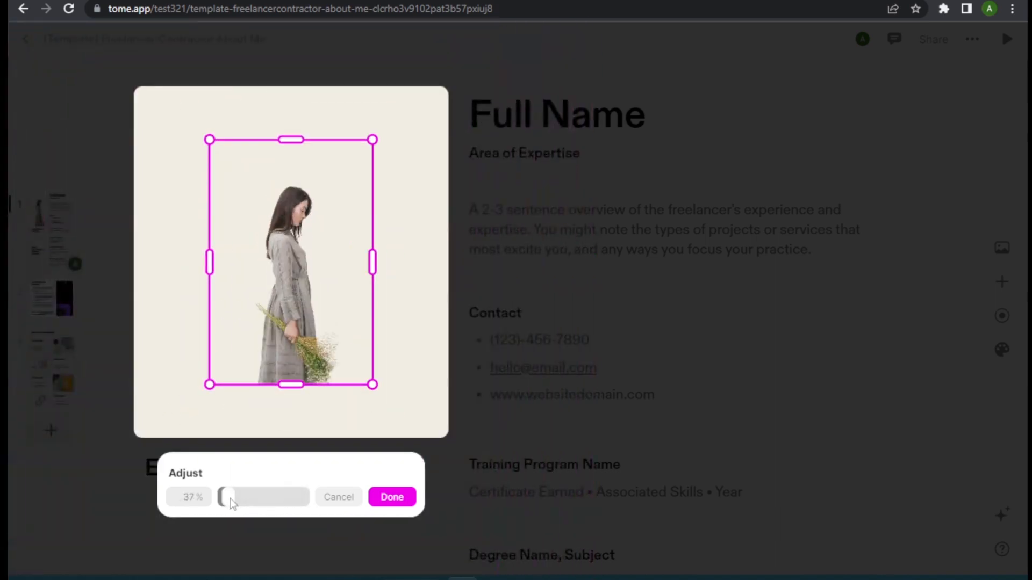
pyautogui.moveTo(225, 496); pyautogui.dragTo(239, 497)
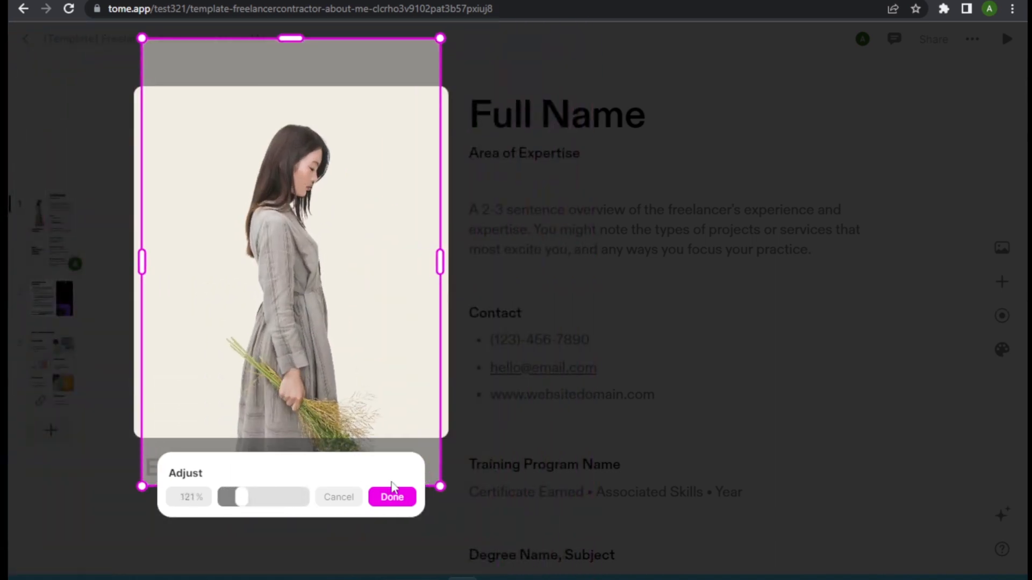
pyautogui.click(392, 496)
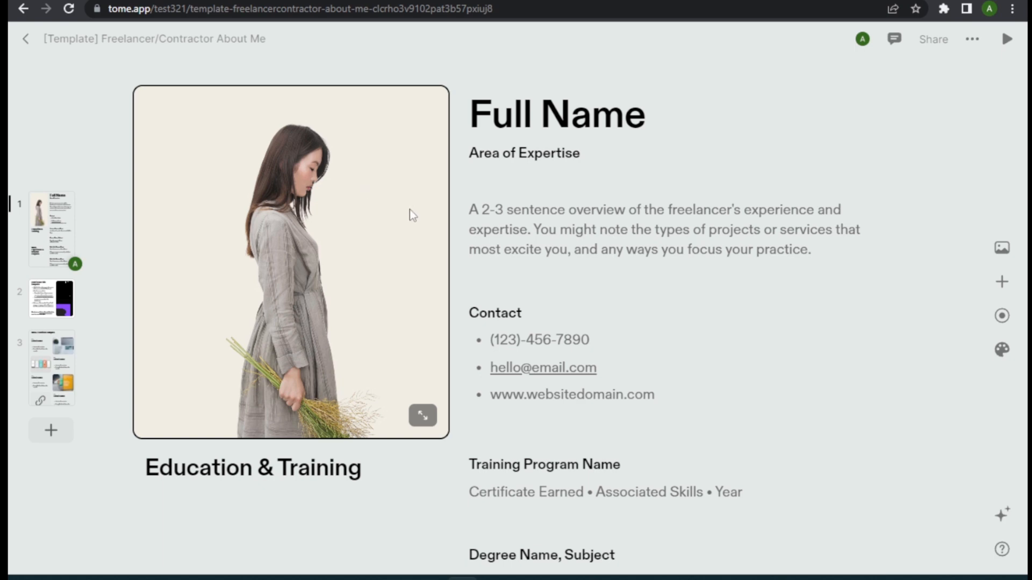
pyautogui.moveTo(1002, 281)
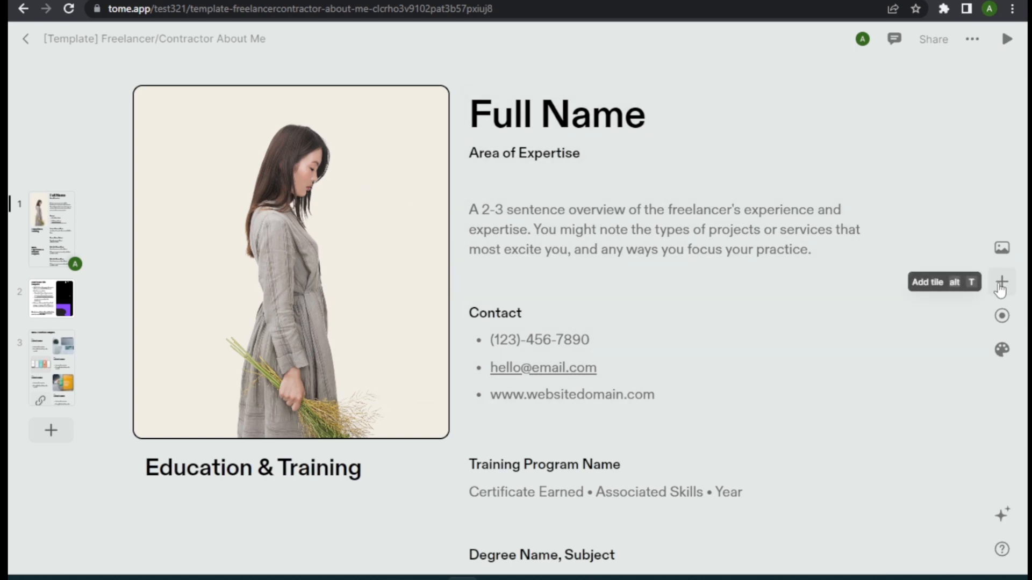
pyautogui.moveTo(1002, 248)
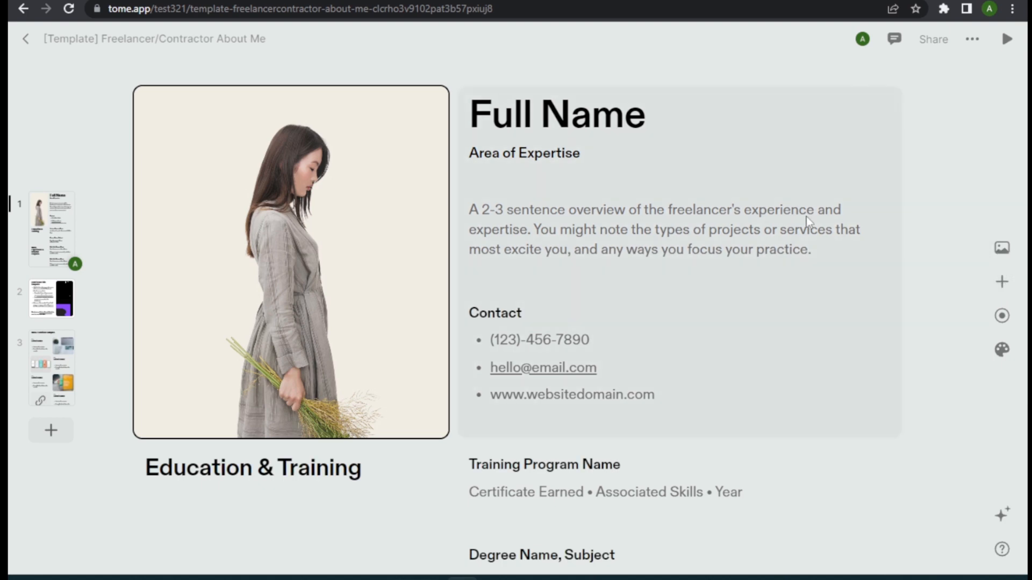
pyautogui.moveTo(1002, 247)
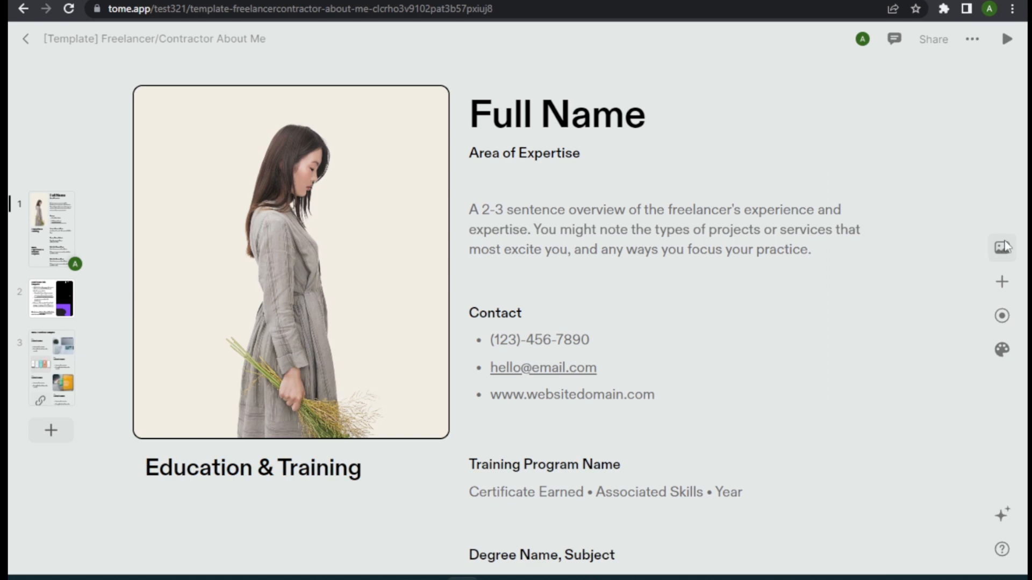
# Show the Image panel for the picture tile with upload and sizing options
pyautogui.click(1001, 247)
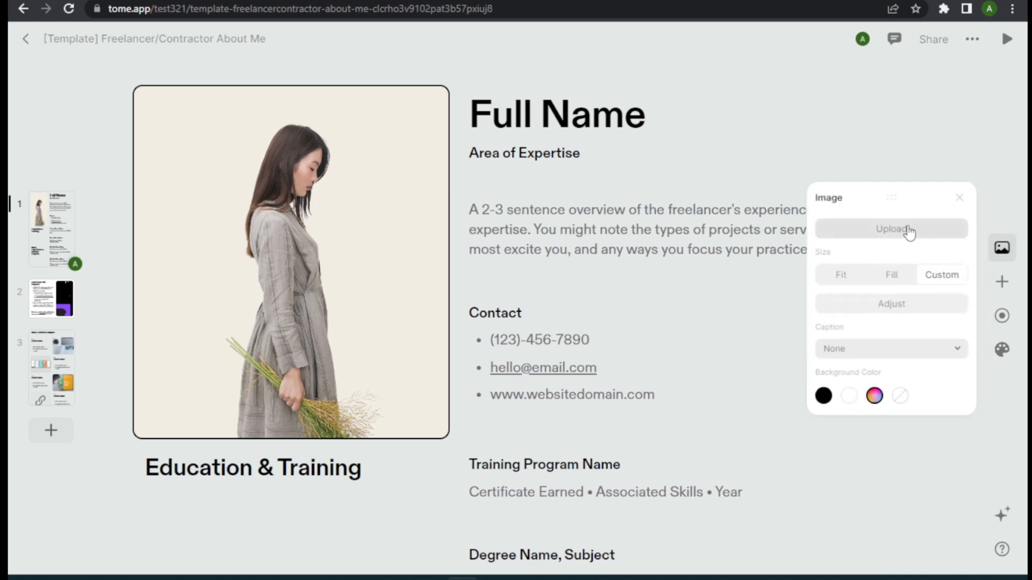
# Upload the black chevron PNG from Downloads to replace the woman's picture
pyautogui.click(891, 228)
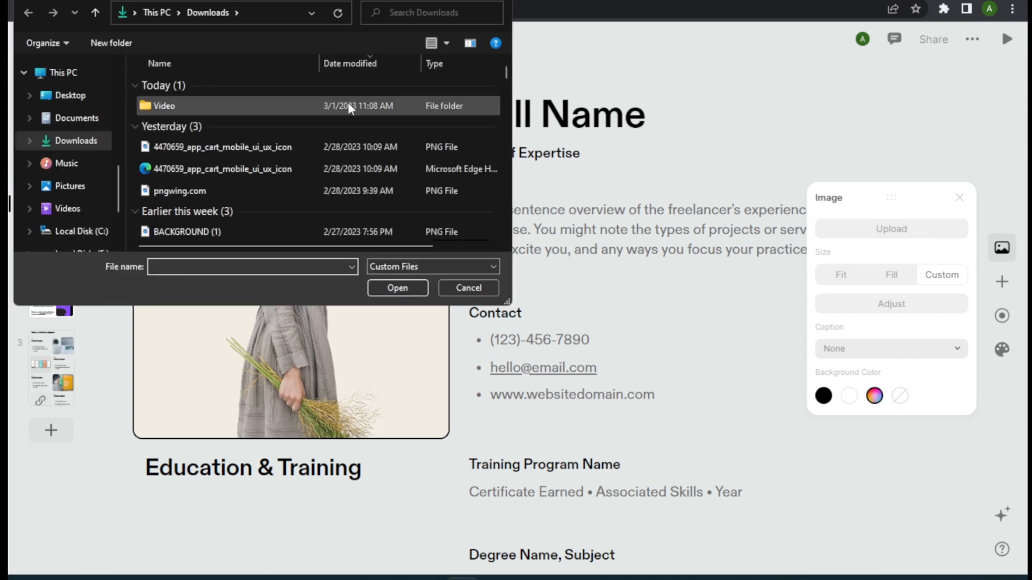
pyautogui.click(209, 146)
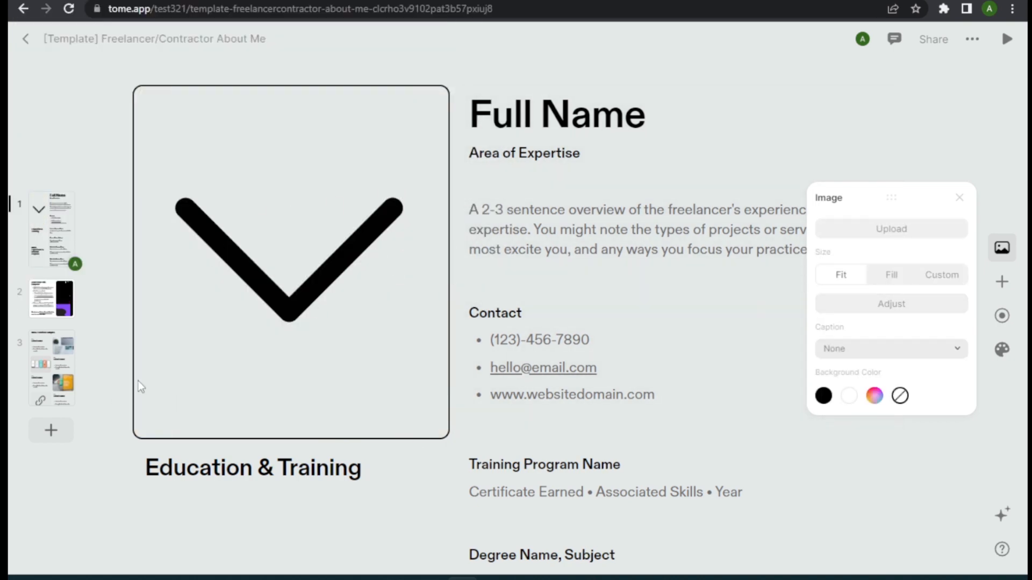
pyautogui.moveTo(180, 385)
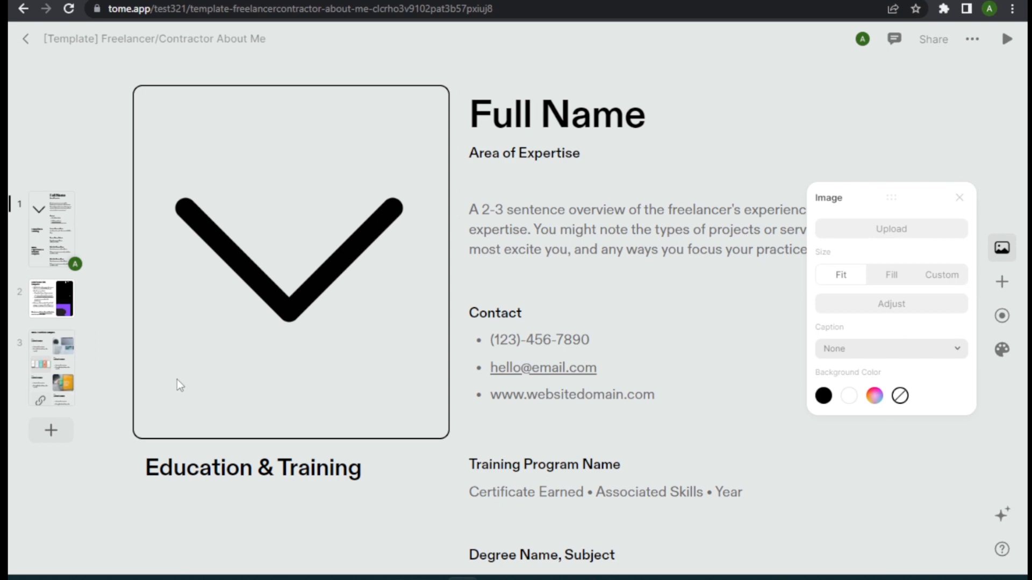